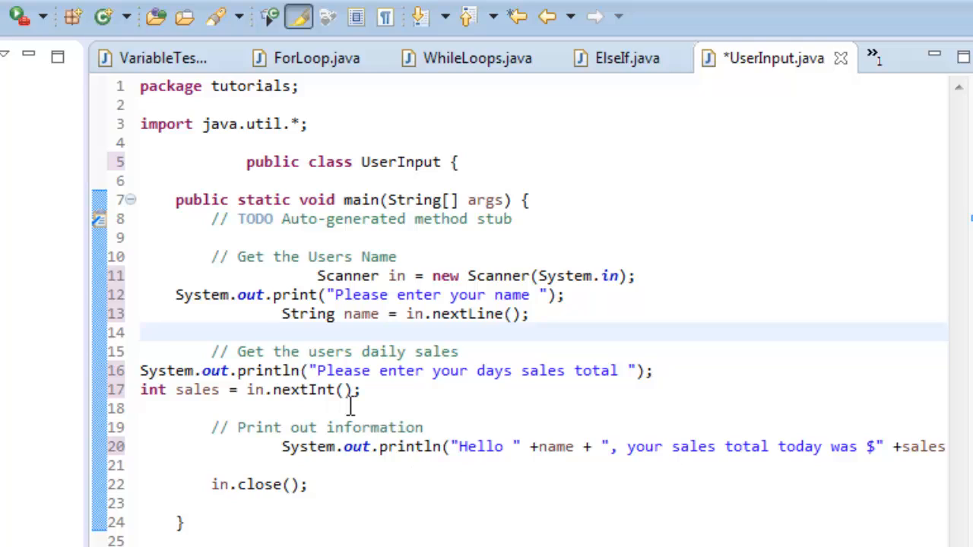
mouse_move(426, 483)
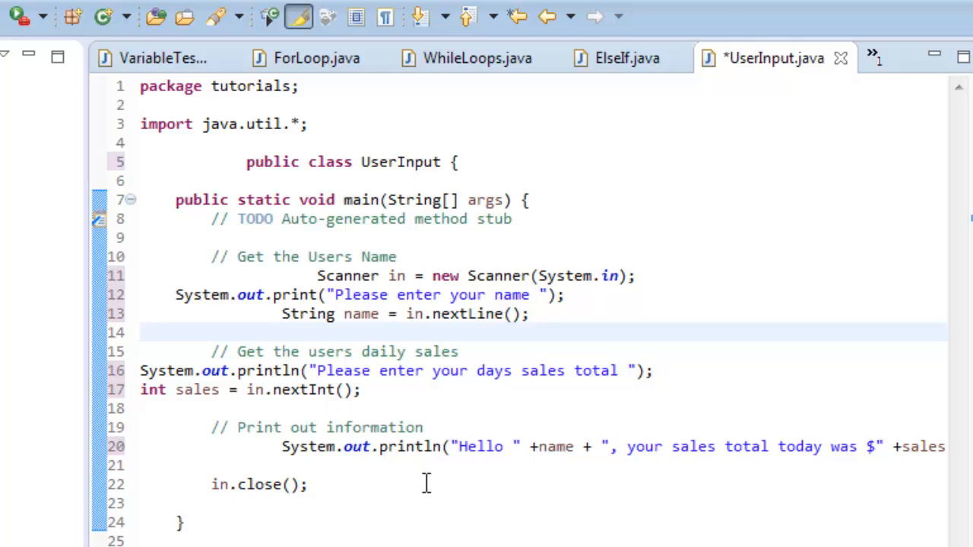
mouse_move(494, 432)
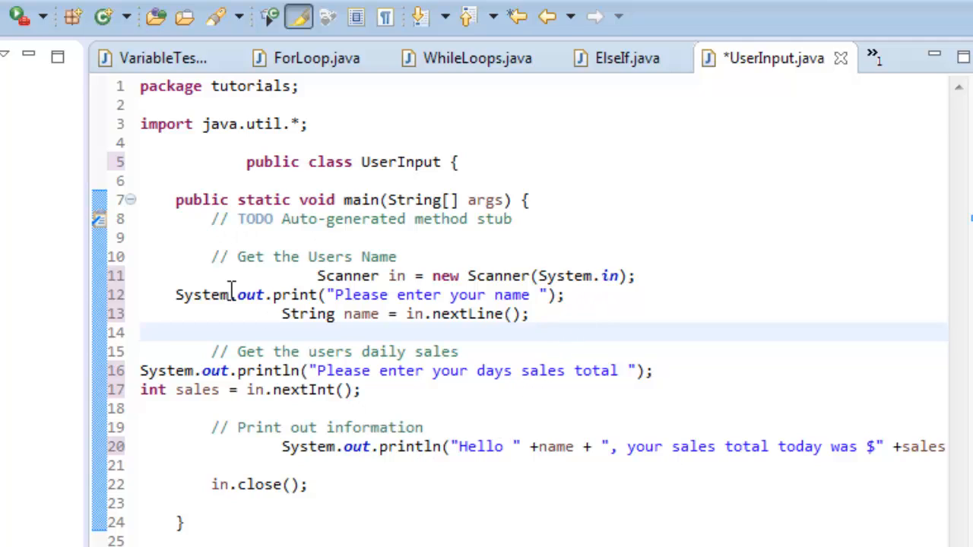
mouse_move(318, 275)
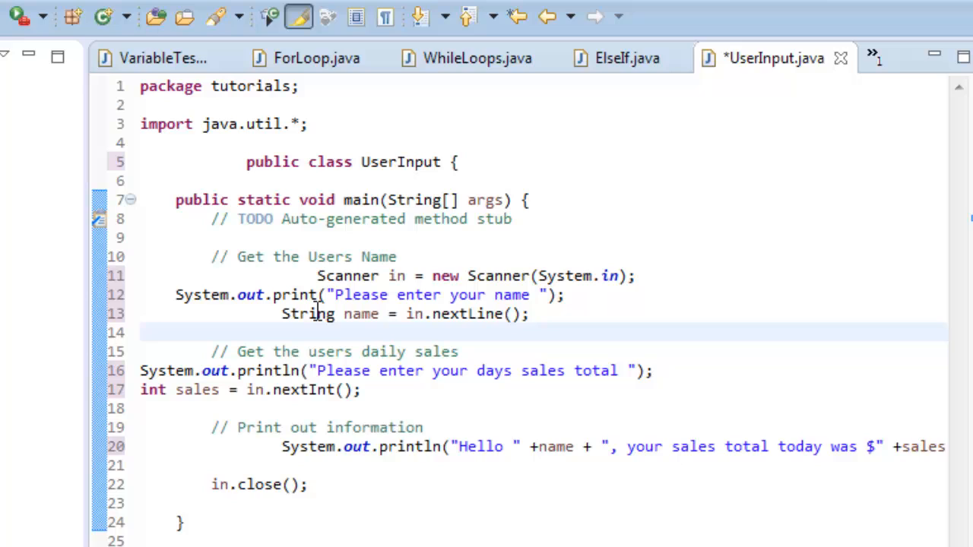
mouse_move(220, 251)
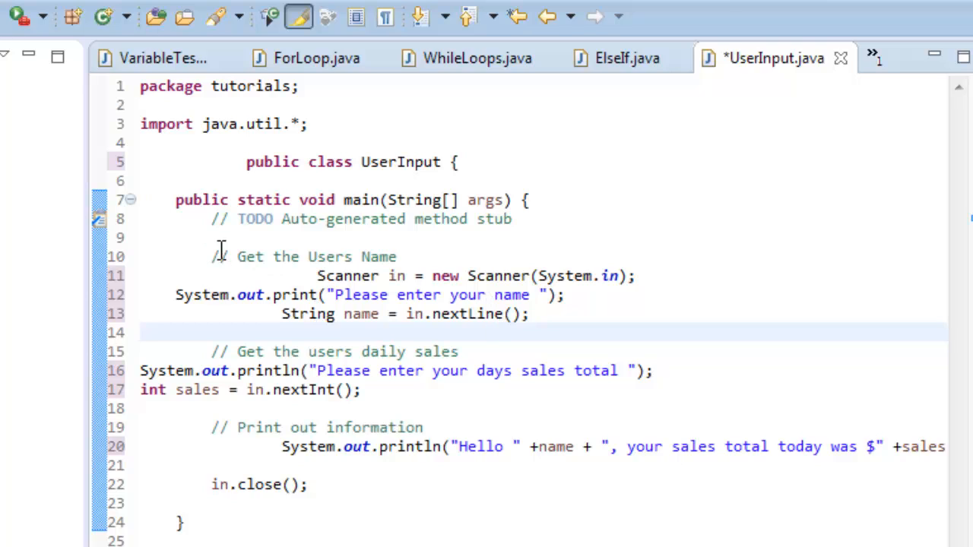
mouse_move(225, 276)
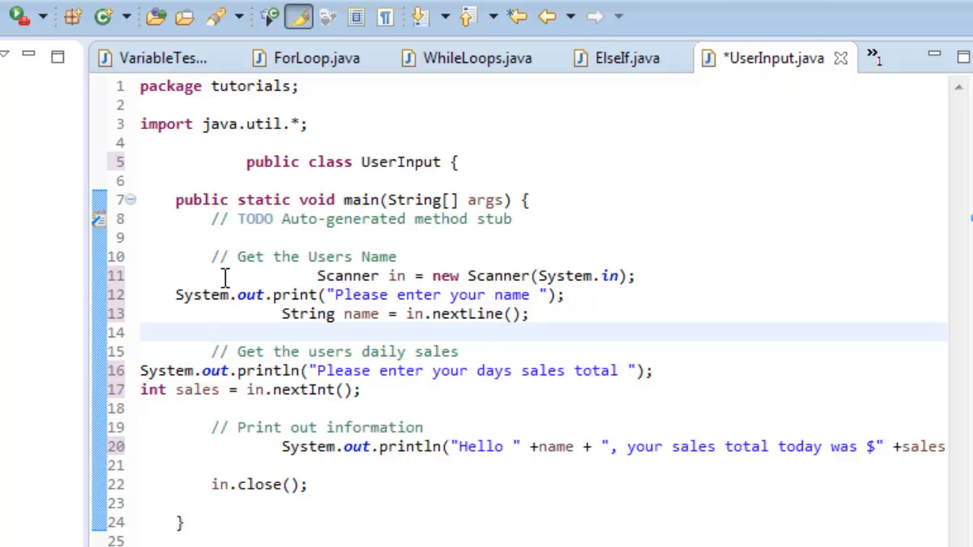
mouse_move(195, 167)
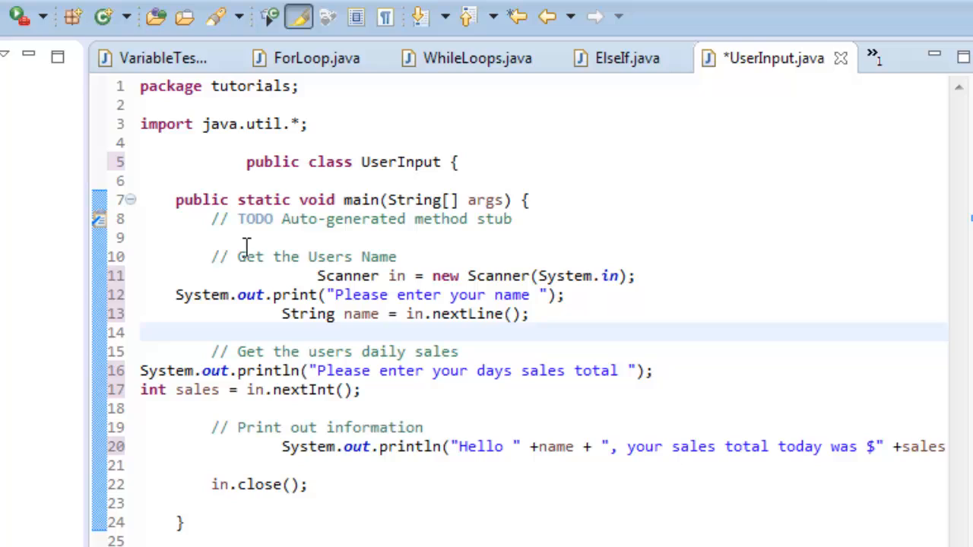
mouse_move(301, 313)
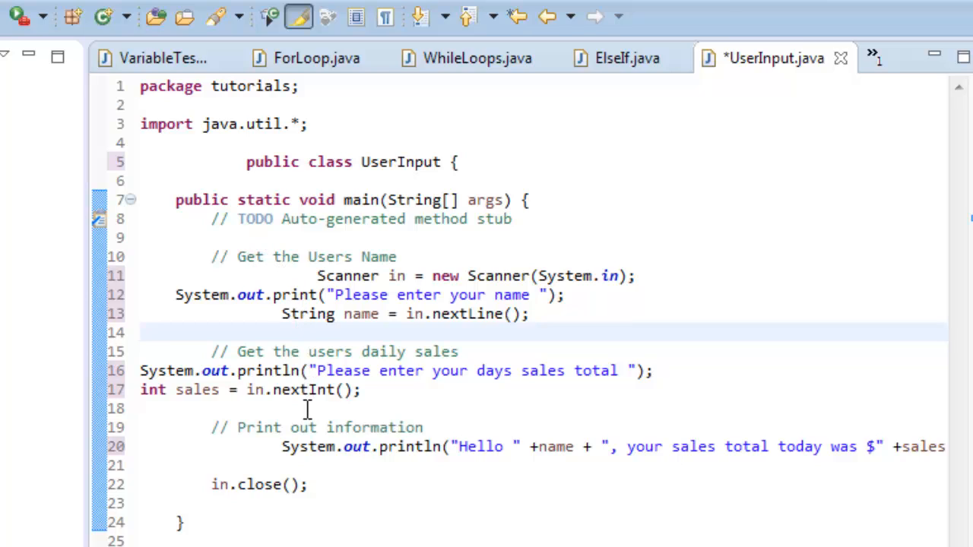
mouse_move(333, 468)
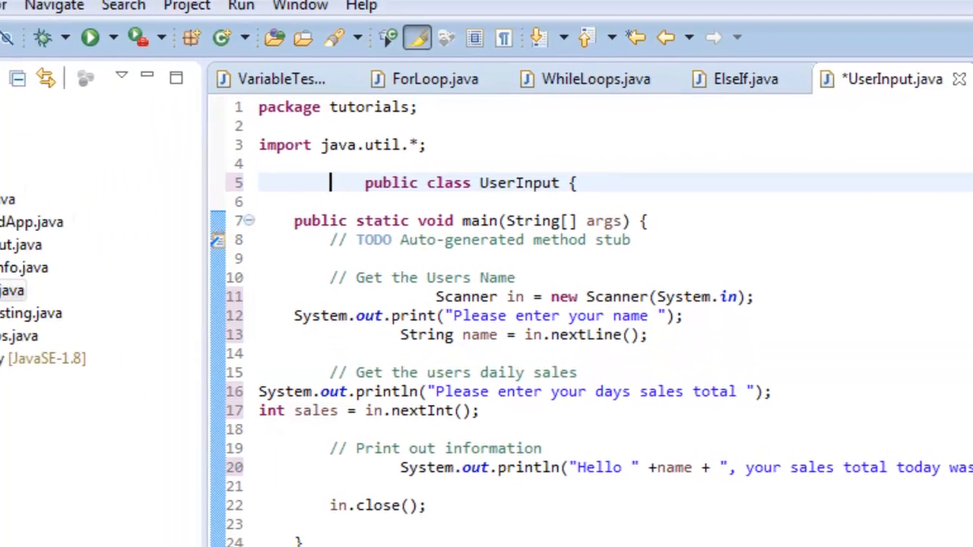
Auto-format UserInput.java via Source > Format so every line is consistently indented.
click(115, 40)
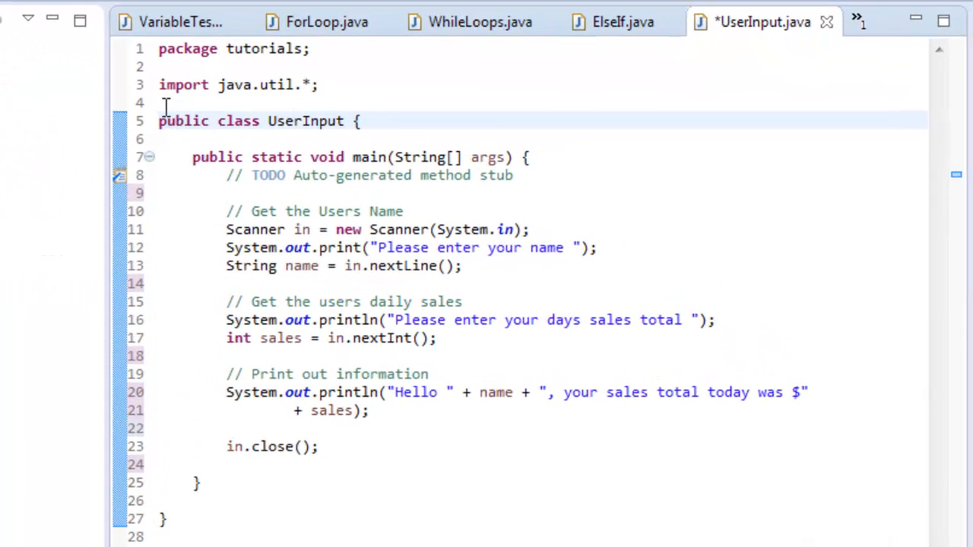
mouse_move(176, 85)
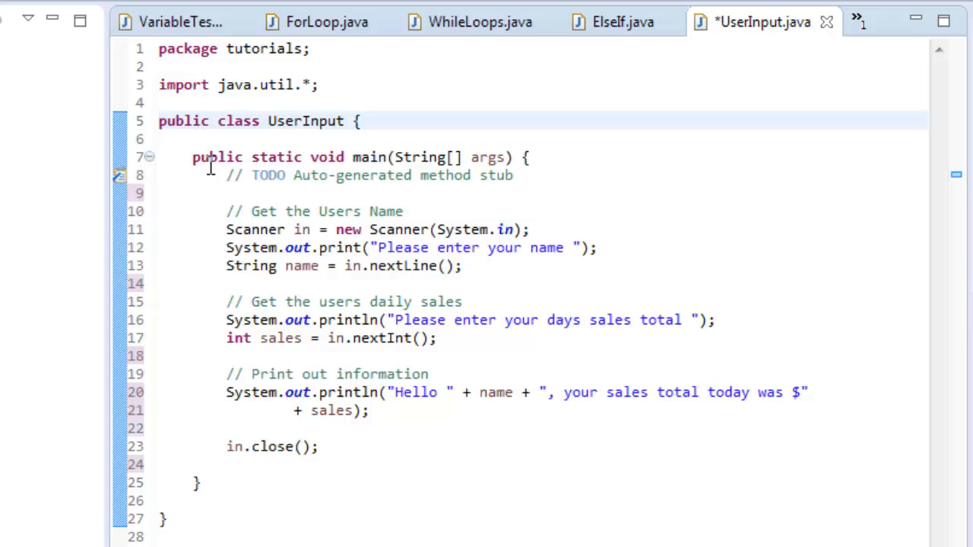
mouse_move(249, 156)
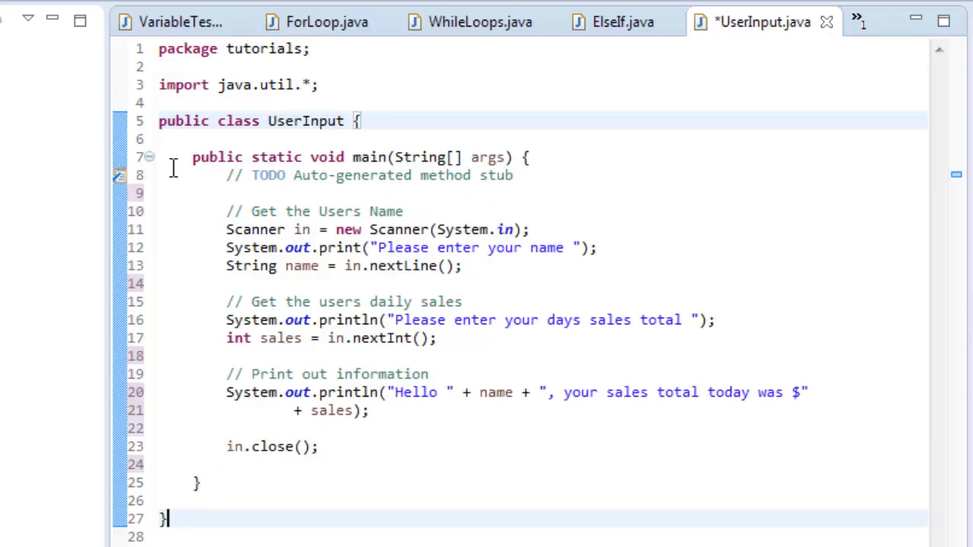
mouse_move(581, 471)
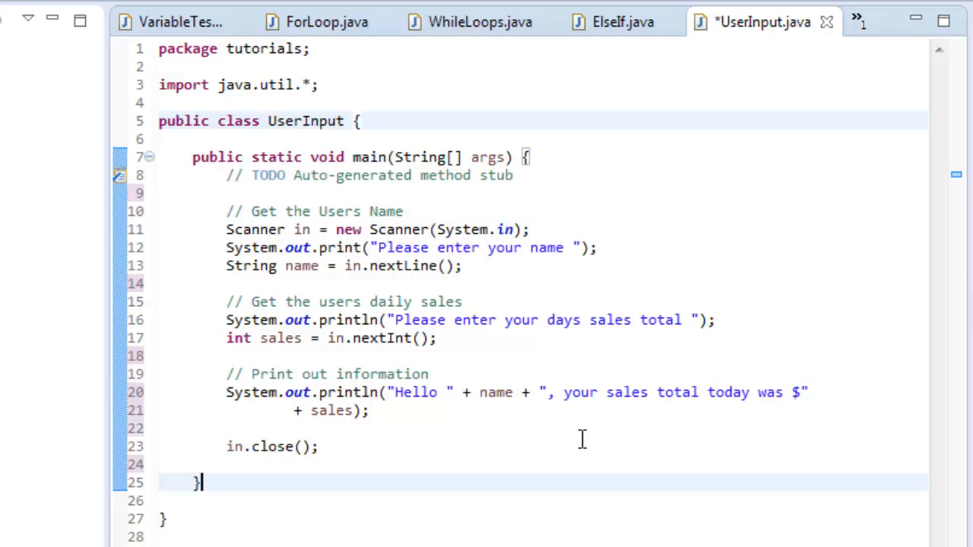
mouse_move(587, 438)
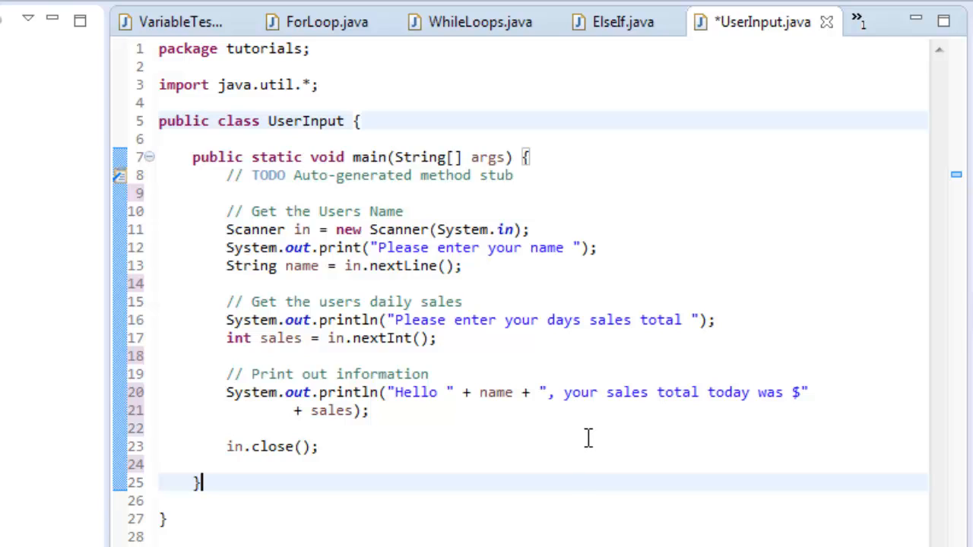
mouse_move(596, 444)
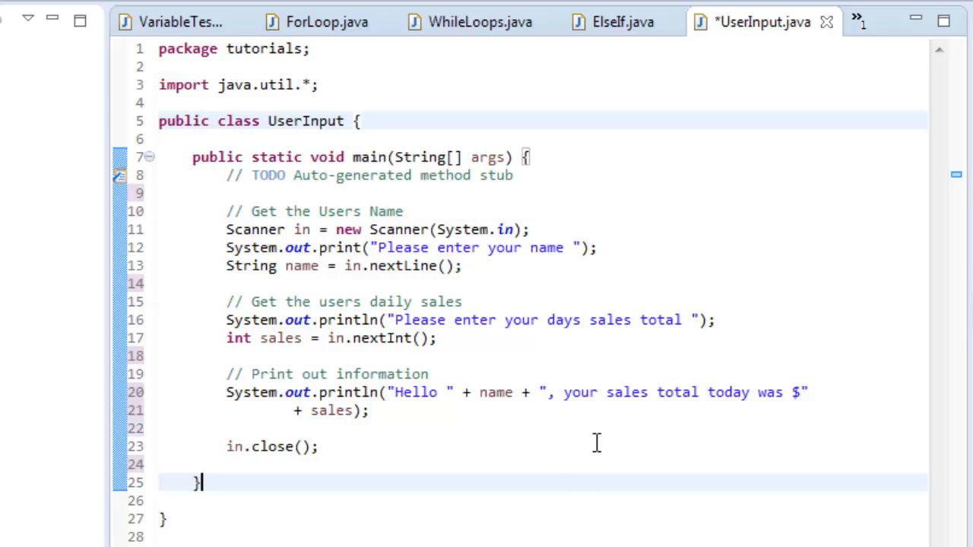